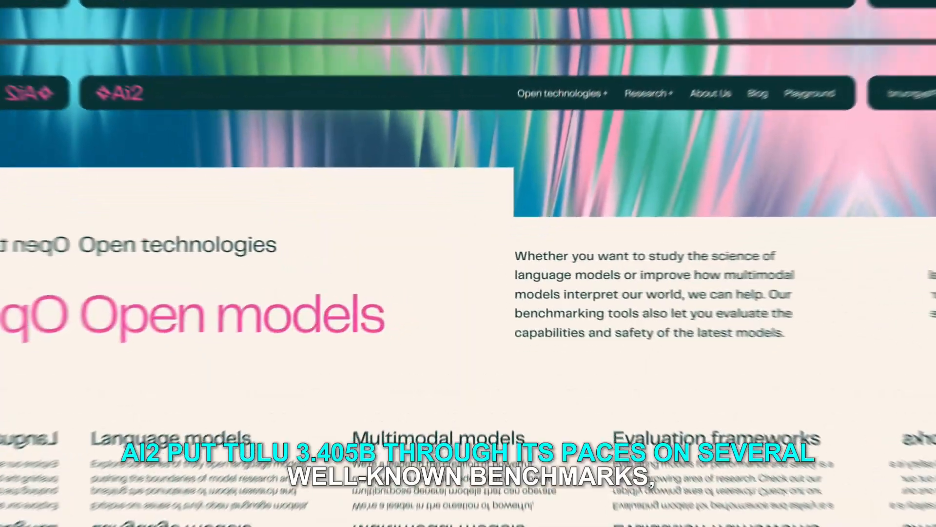
- Scroll the Ai2 Open technologies page past the model categories to the OLMo 2 card
scroll("down", 3)
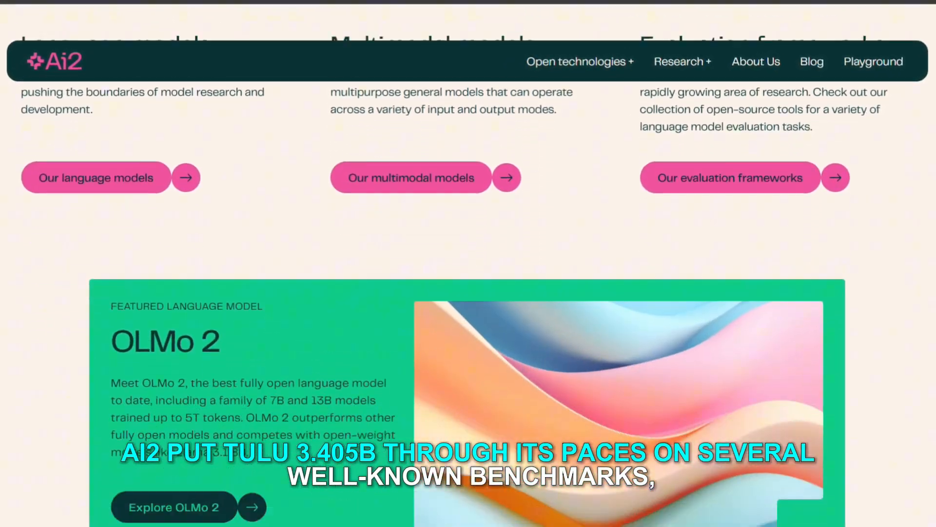
scroll("down", 3)
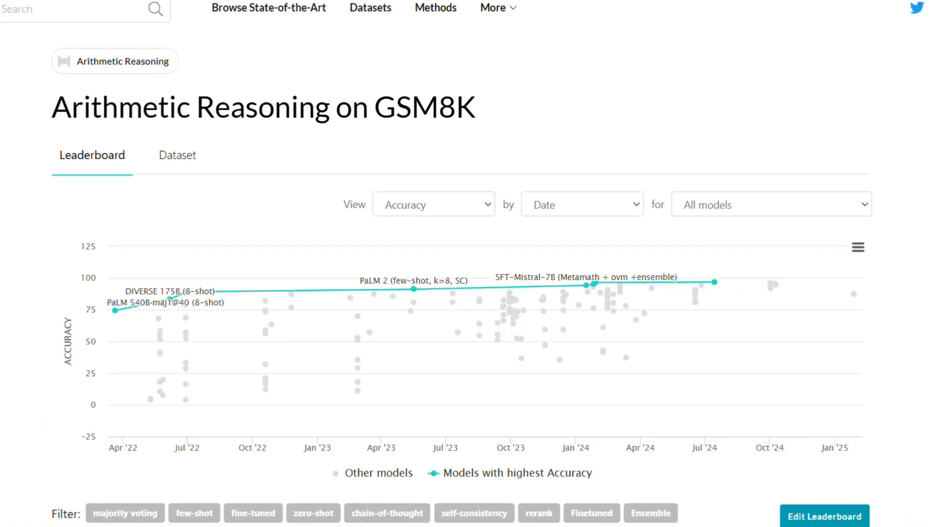
- Scroll the Papers with Code GSM8K leaderboard down to the ranked model table
scroll("down", 3)
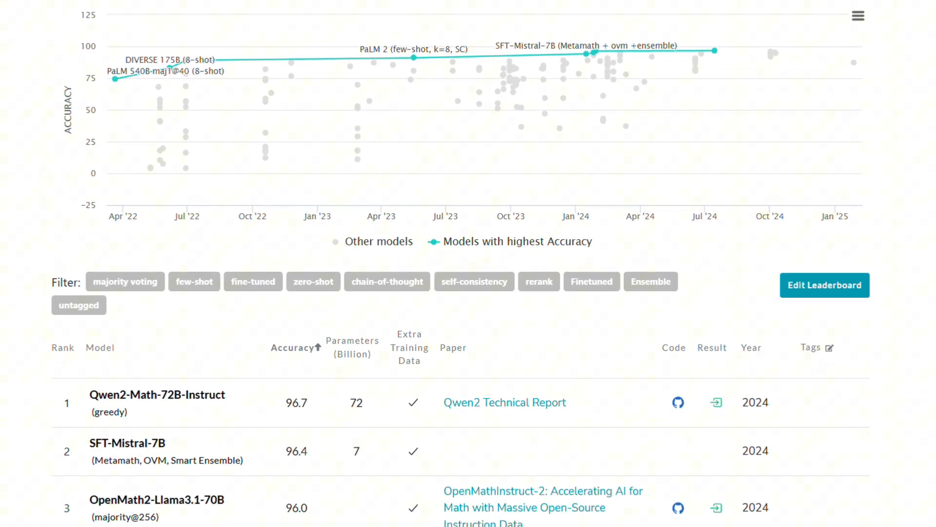
scroll("down", 3)
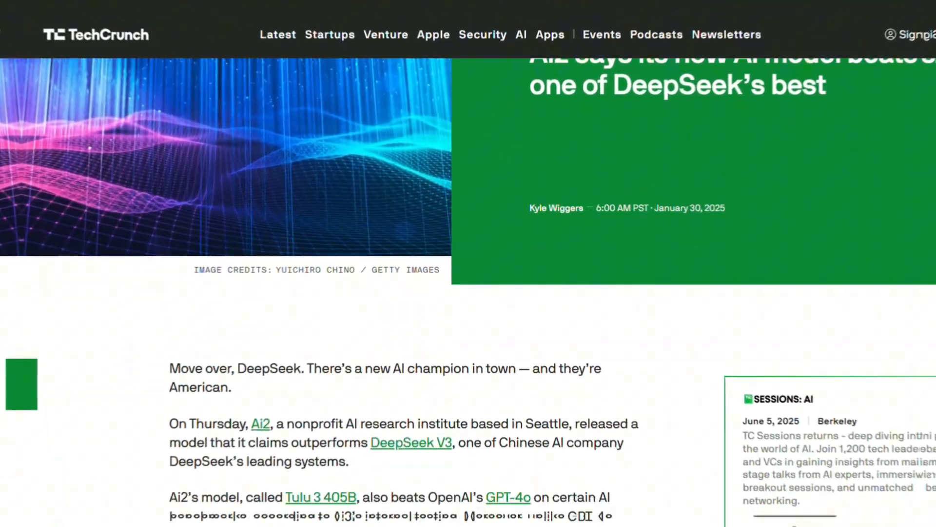
- Scroll the TechCrunch Ai2 article down to the Tulu 3 405B benchmark results table
scroll("down", 3)
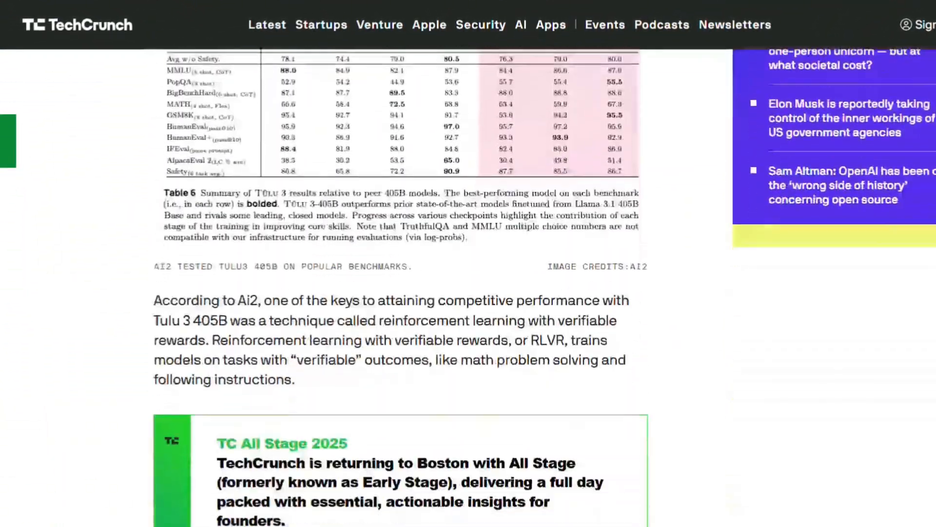
scroll("down", 3)
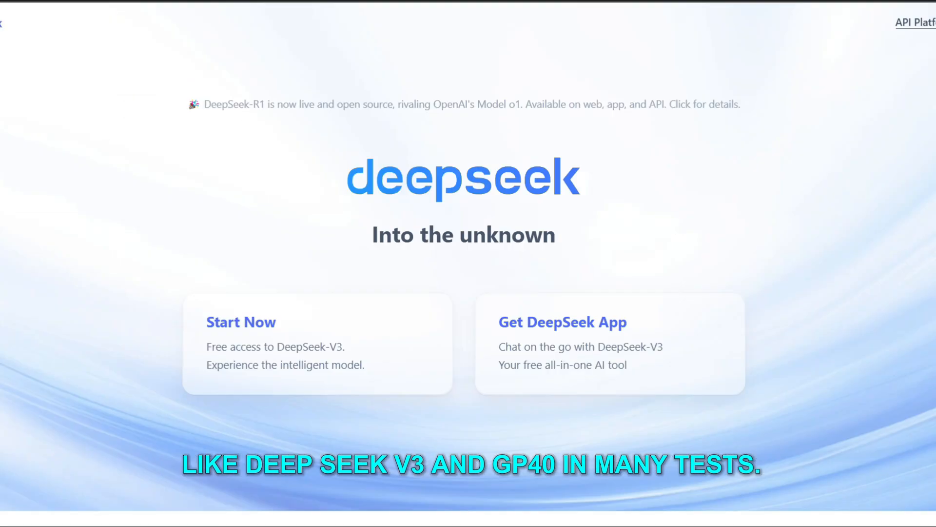
- Browse the DeepSeek homepage, then move into the VentureBeat article past its header image
scroll("down", 3)
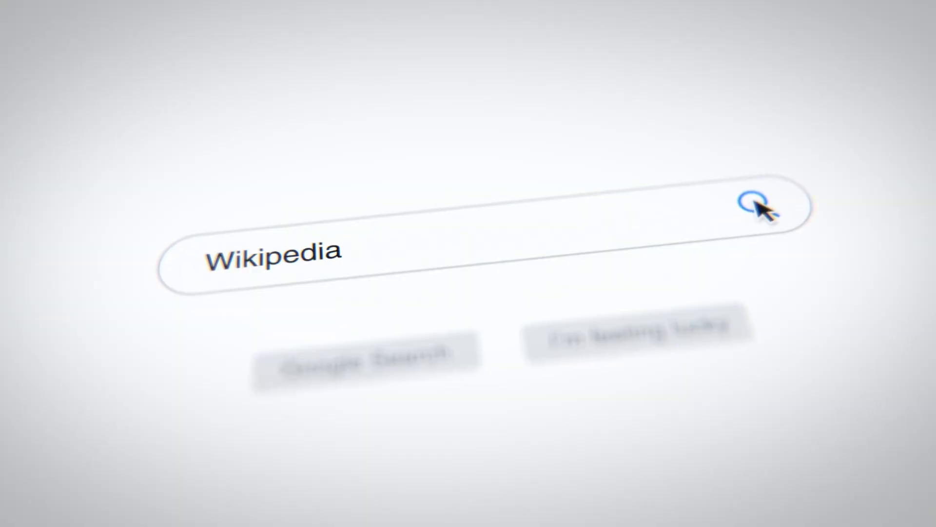
left_click(761, 206)
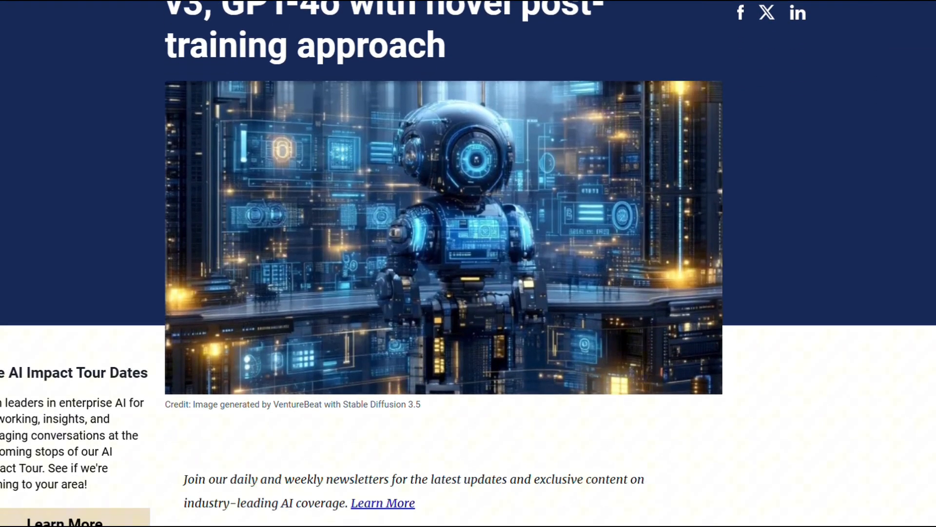
scroll("down", 3)
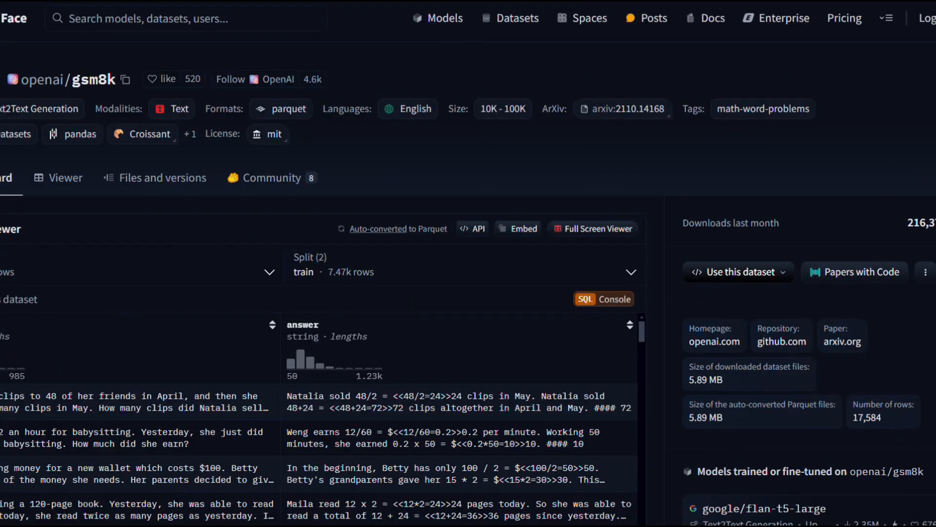
- Scroll the openai/gsm8k dataset page to the models trained or fine-tuned on it
scroll("down", 3)
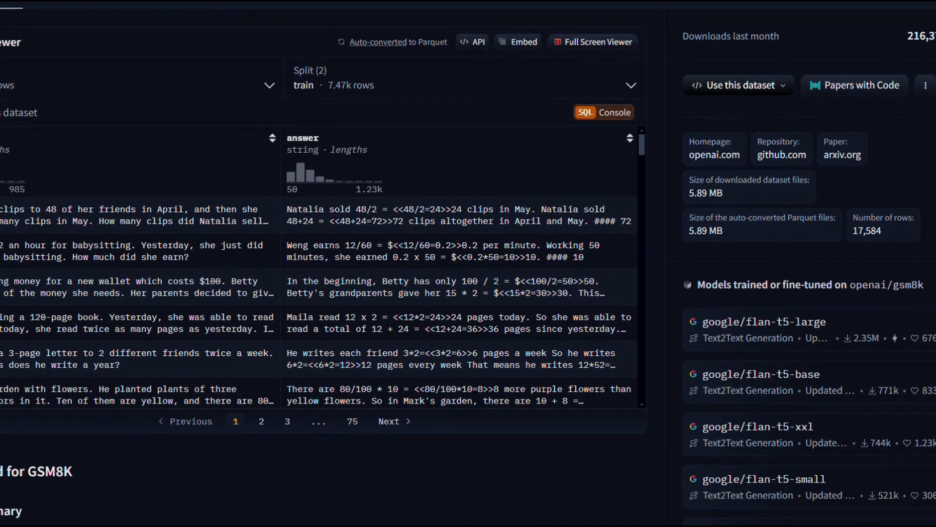
scroll("down", 3)
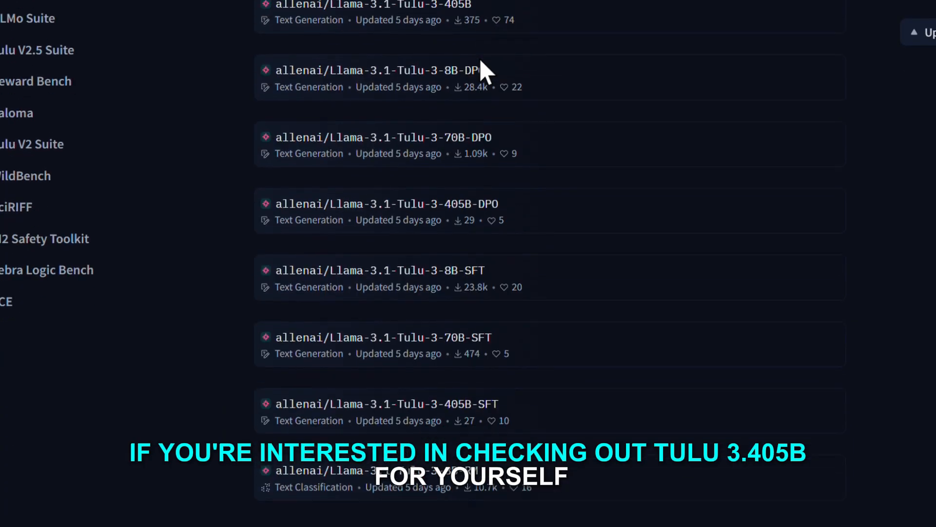
- Scroll the allenai Tulu 3 model list down to the Llama-3.1-Tulu-3-8B-RM reward model
scroll("down", 3)
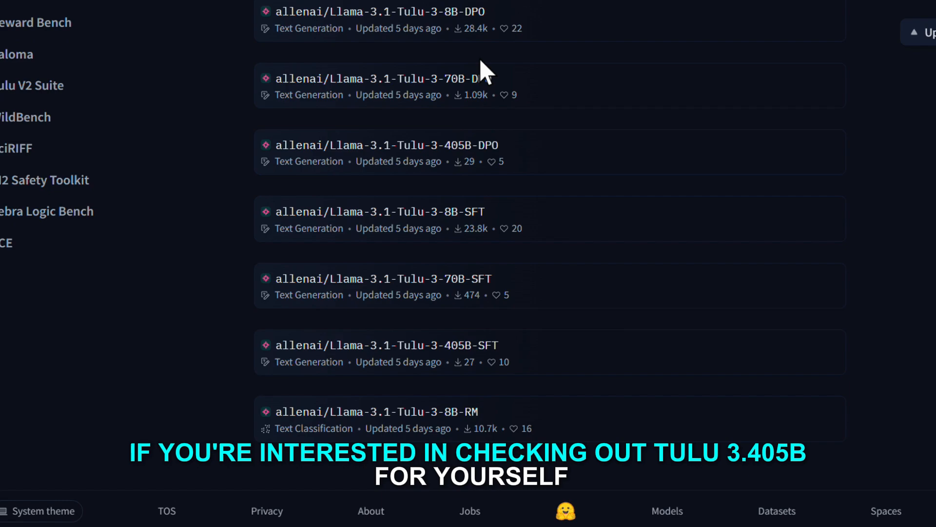